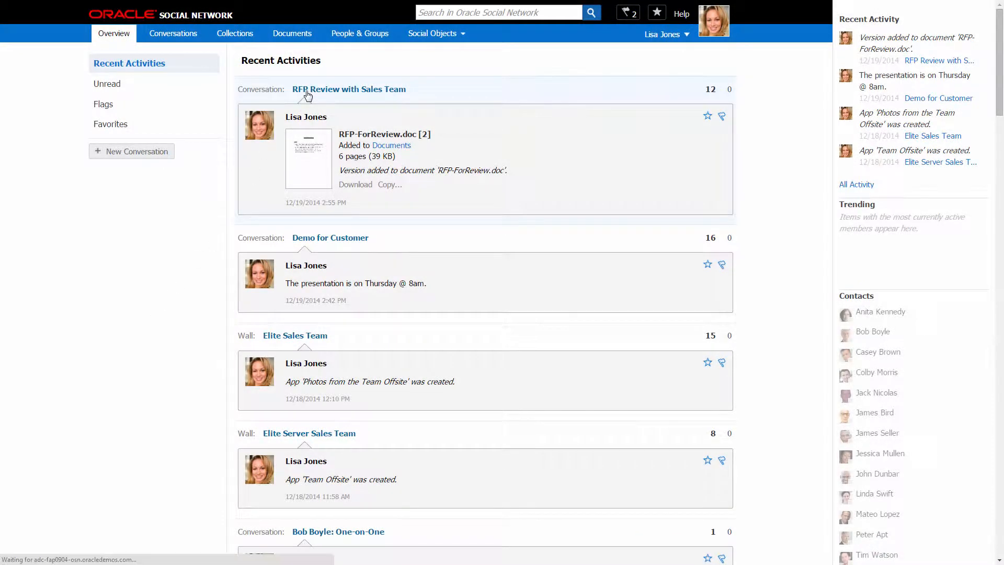
- Open the 'RFP Review with Sales Team' conversation from Recent Activities
click(350, 89)
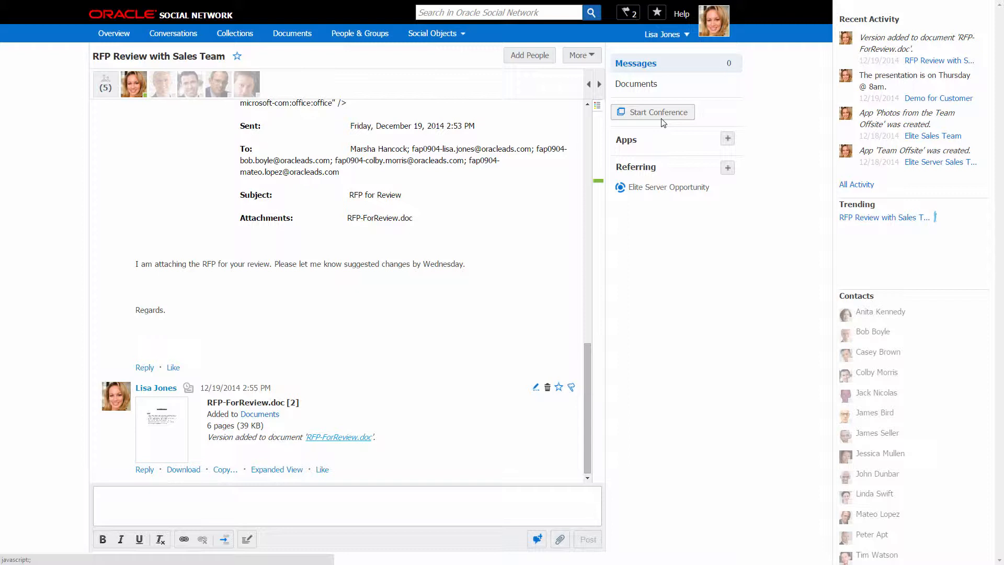
- Launch a web conference from the side panel using the filled-in WebEx account details
click(652, 112)
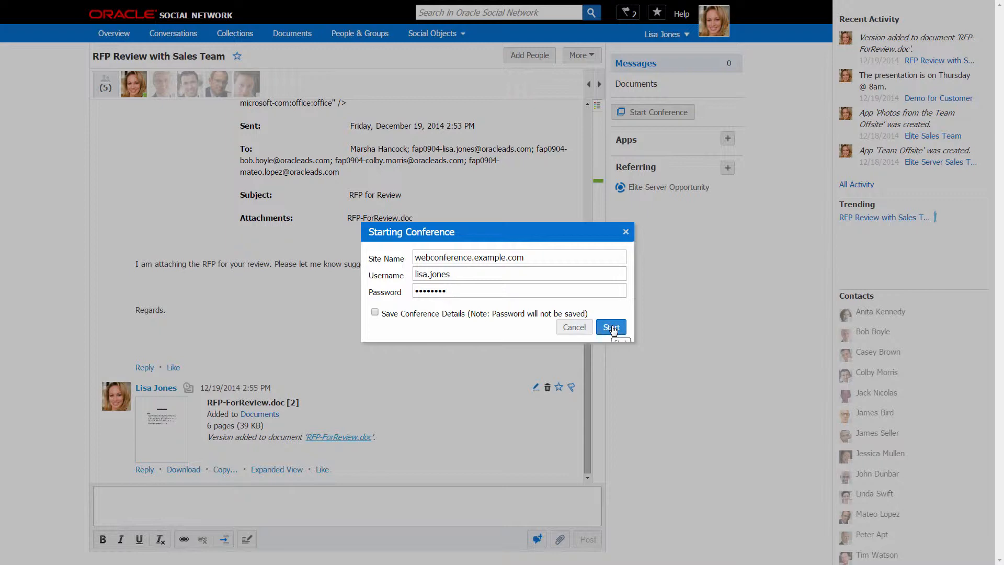
click(610, 328)
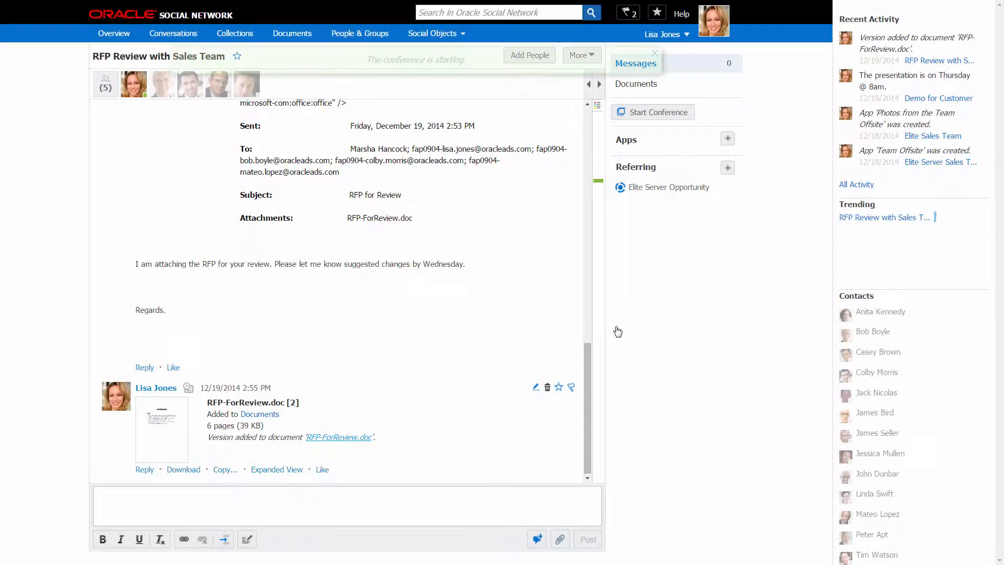
click(651, 112)
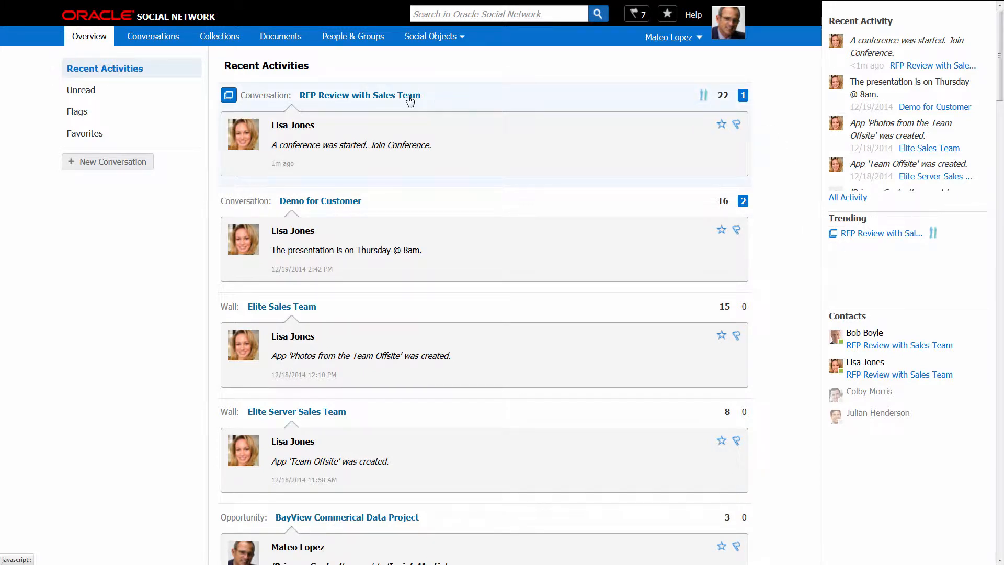
- Join the in-progress conference from the RFP Review conversation's conference panel
click(360, 95)
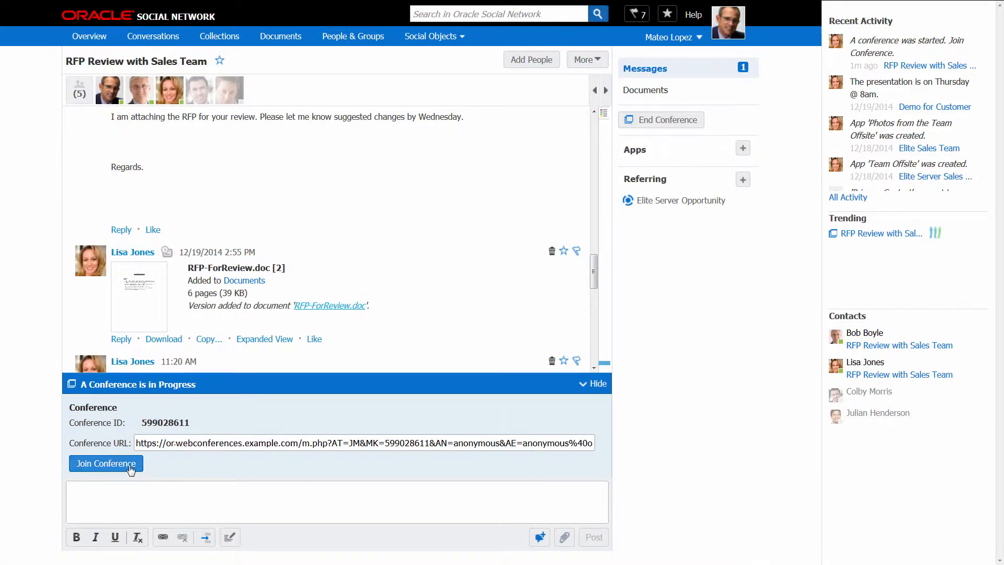
click(105, 464)
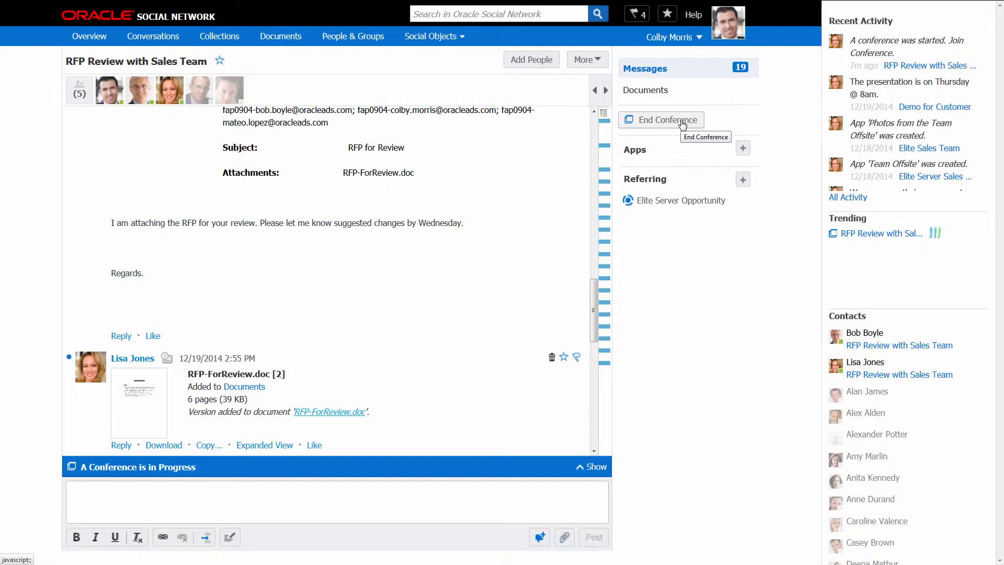
- End the conference so its recording notice posts, then go to account preferences
click(660, 120)
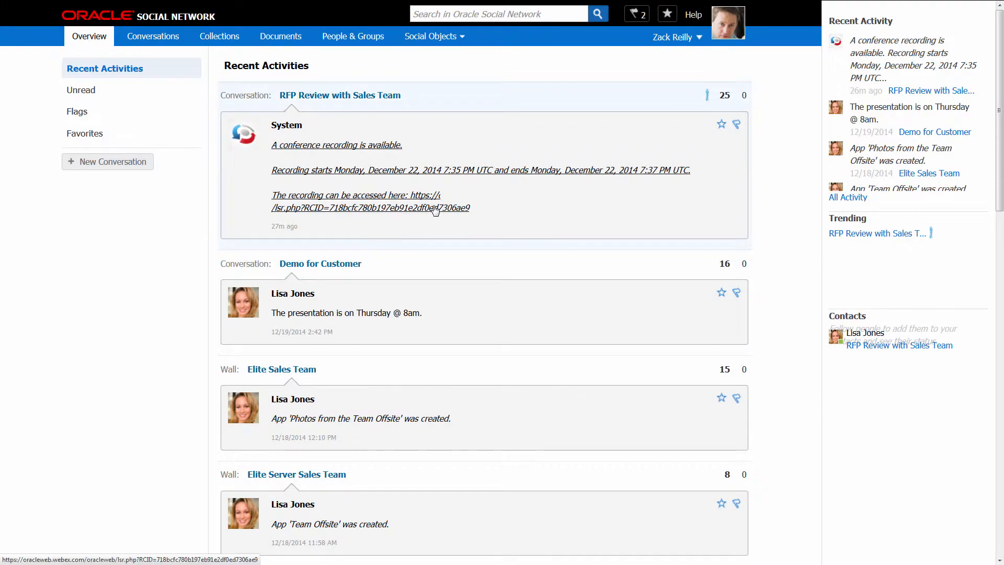
click(340, 95)
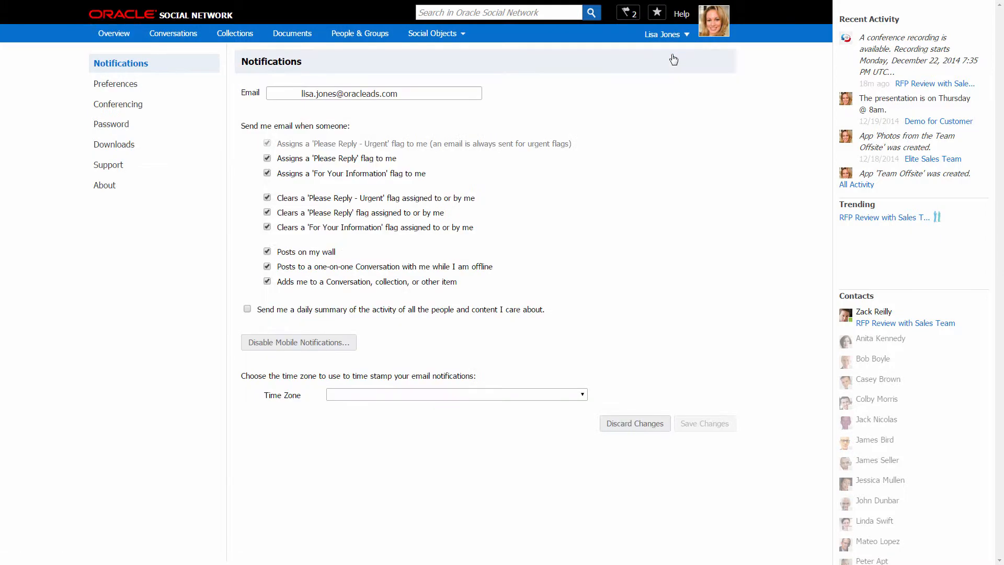
- Save Conferencing preferences with site webconference.example.com and username lisa.jones
click(122, 104)
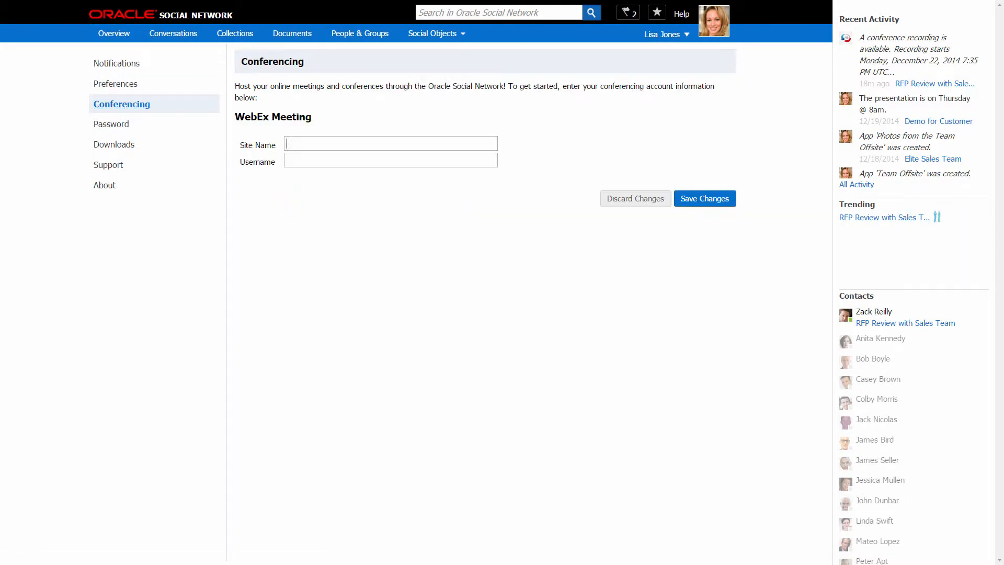
text(webconference.exampl)
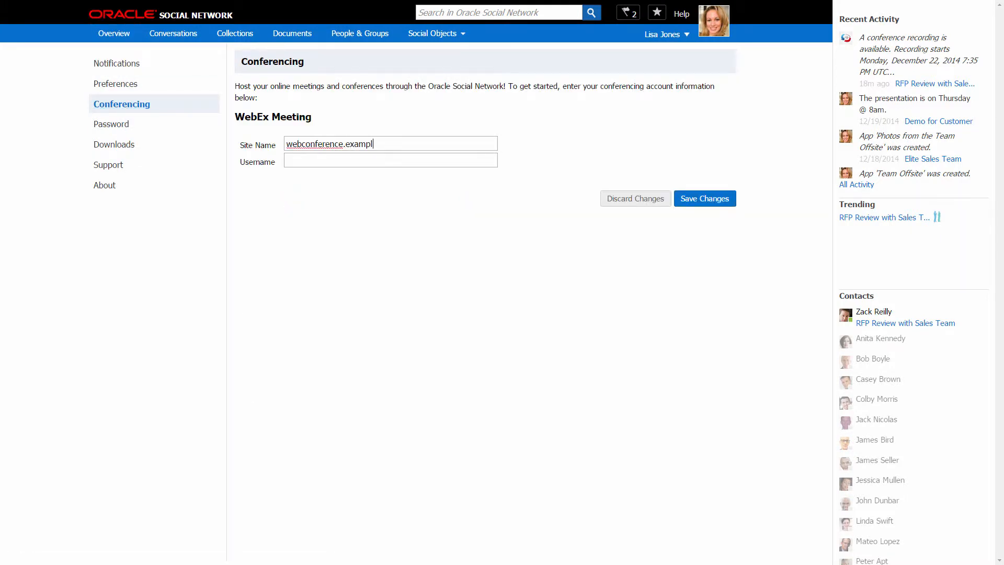
text(lisa.jones)
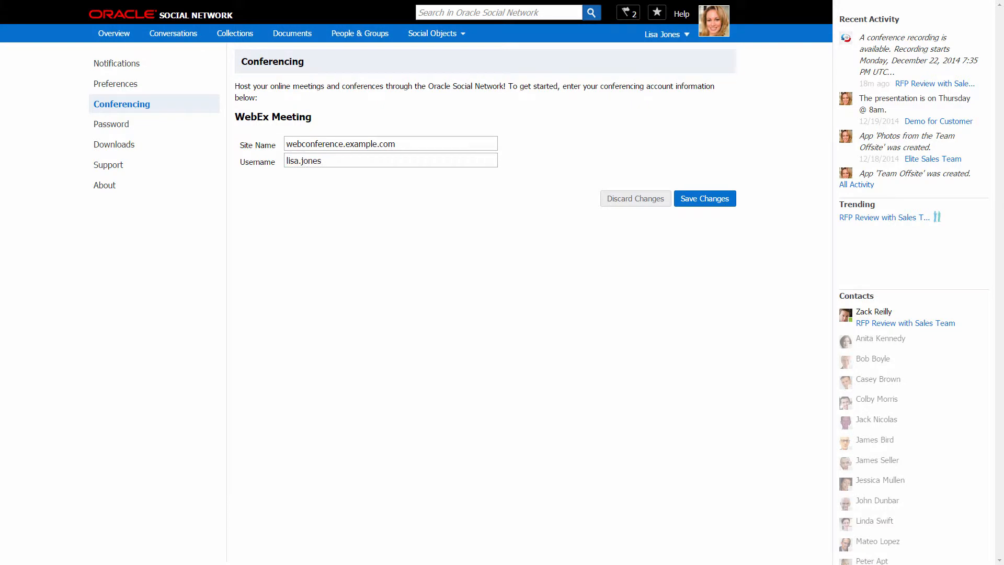
click(703, 198)
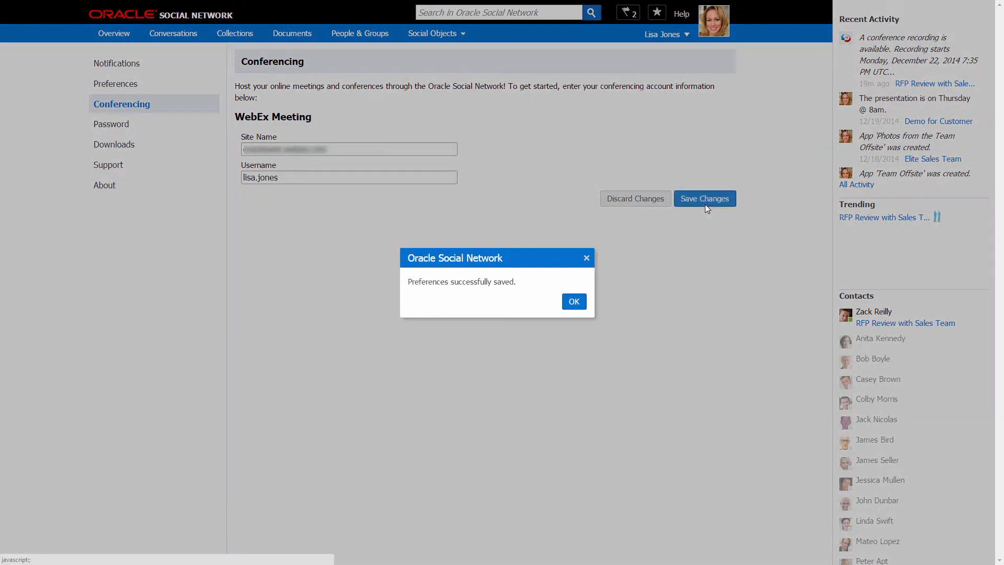